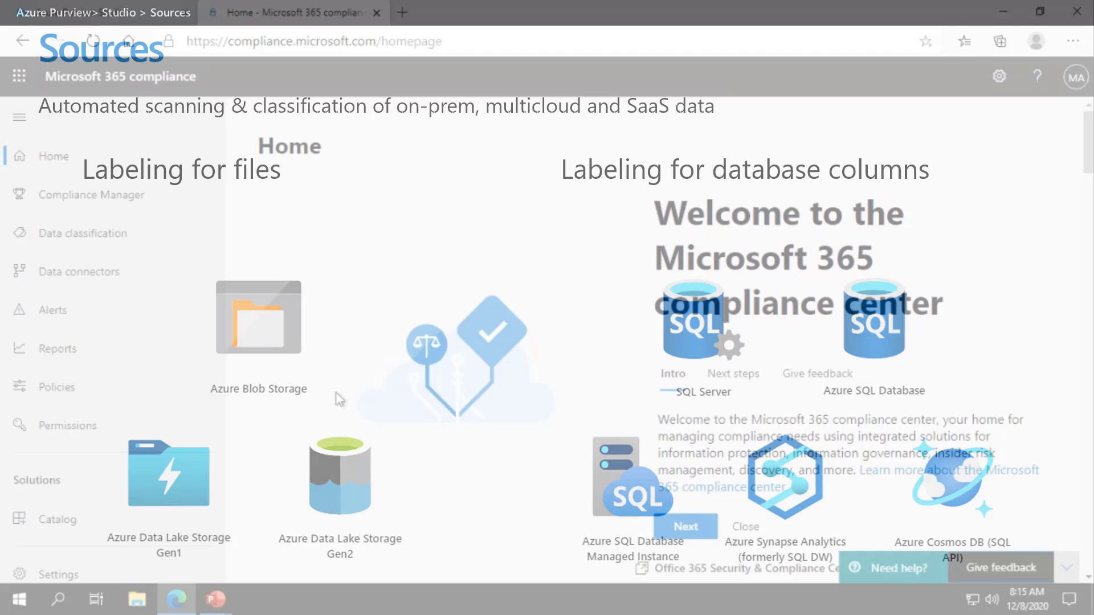
# - Reach Information protection's sensitivity labels and begin turning on labeling for Azure Purview
pyautogui.click(293, 12)
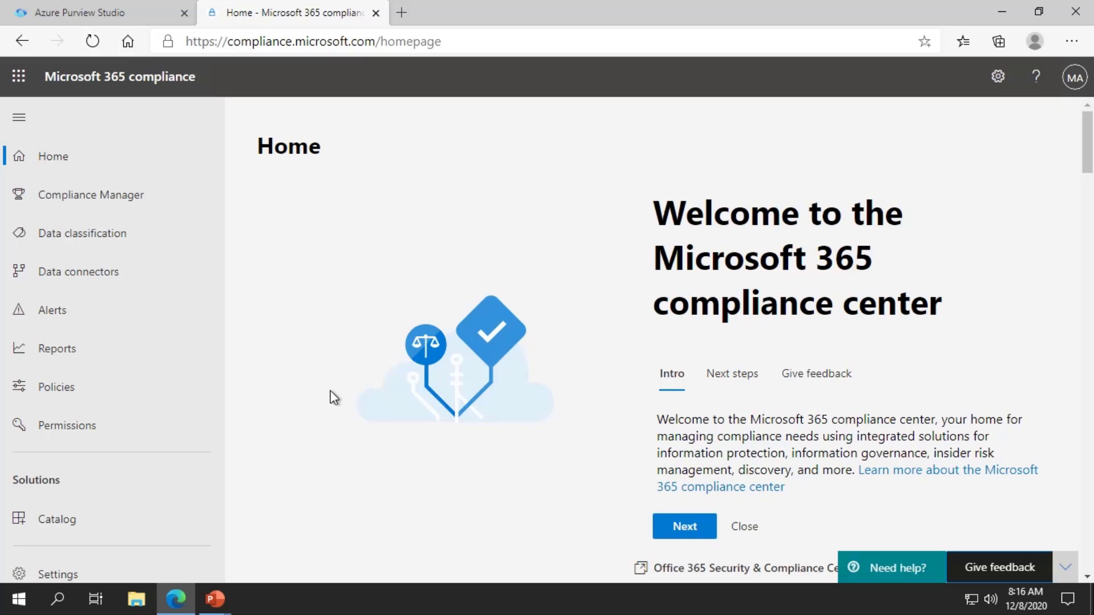
pyautogui.moveTo(138, 362)
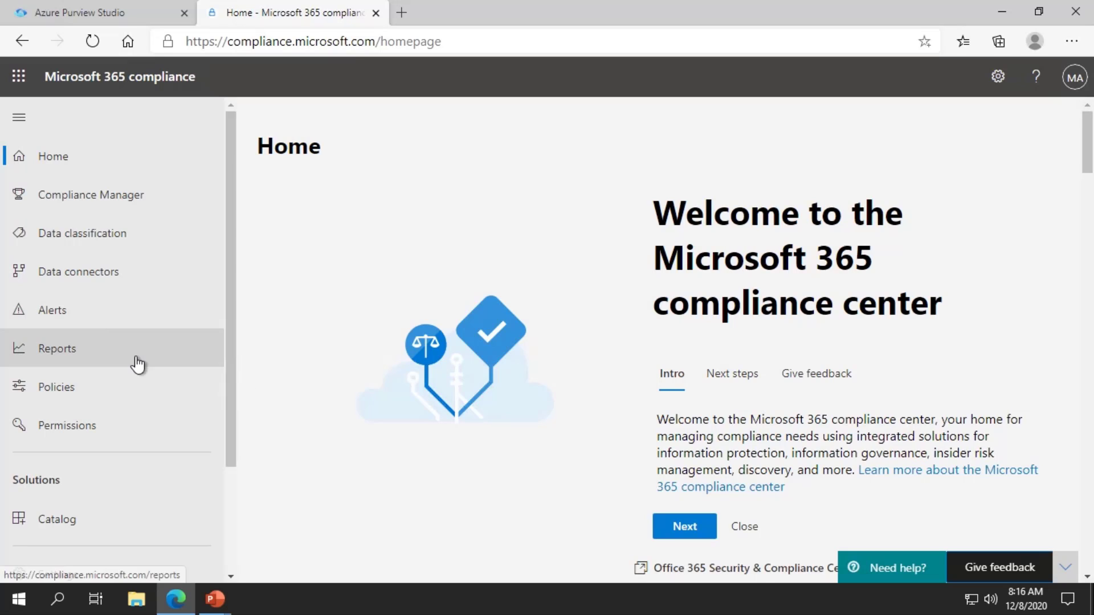
pyautogui.scroll(-3)
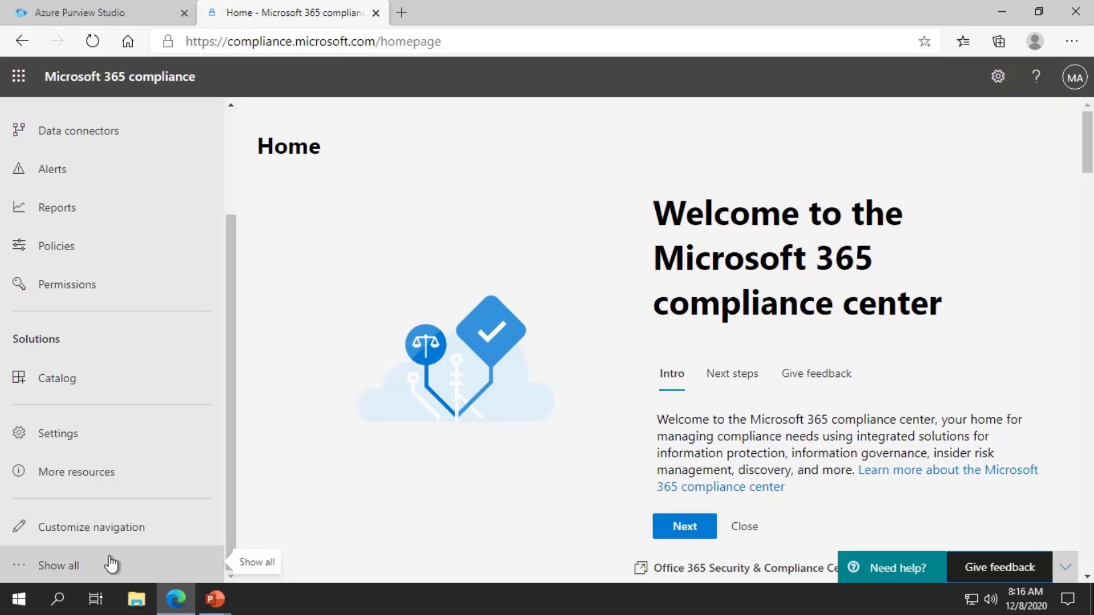
pyautogui.click(58, 565)
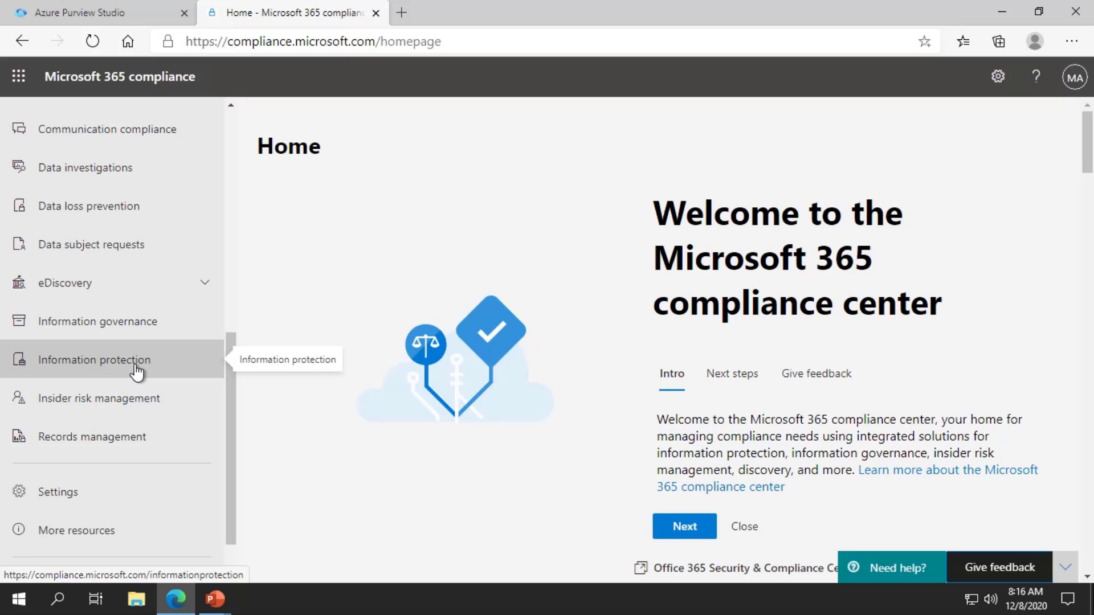
pyautogui.click(94, 359)
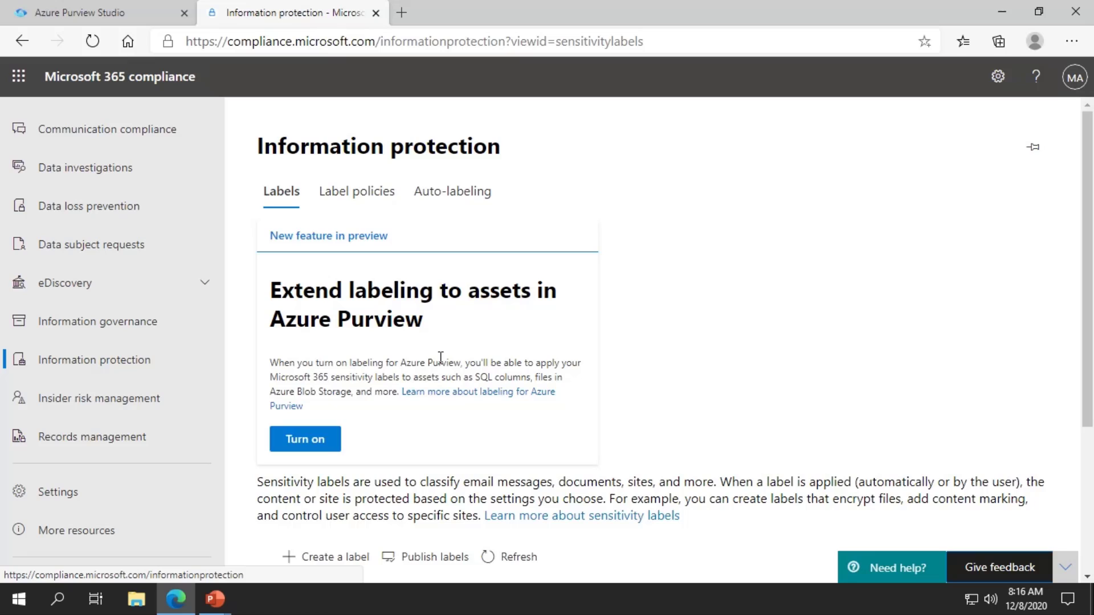
pyautogui.click(304, 439)
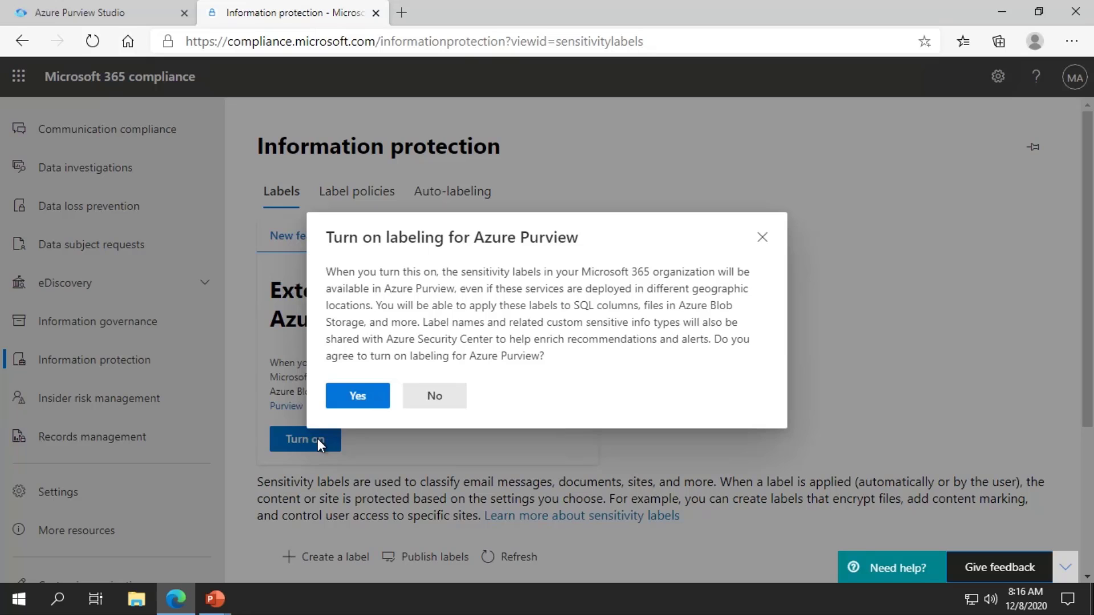
# - Confirm with Yes so sensitivity labeling extends to Azure Purview assets
pyautogui.click(434, 395)
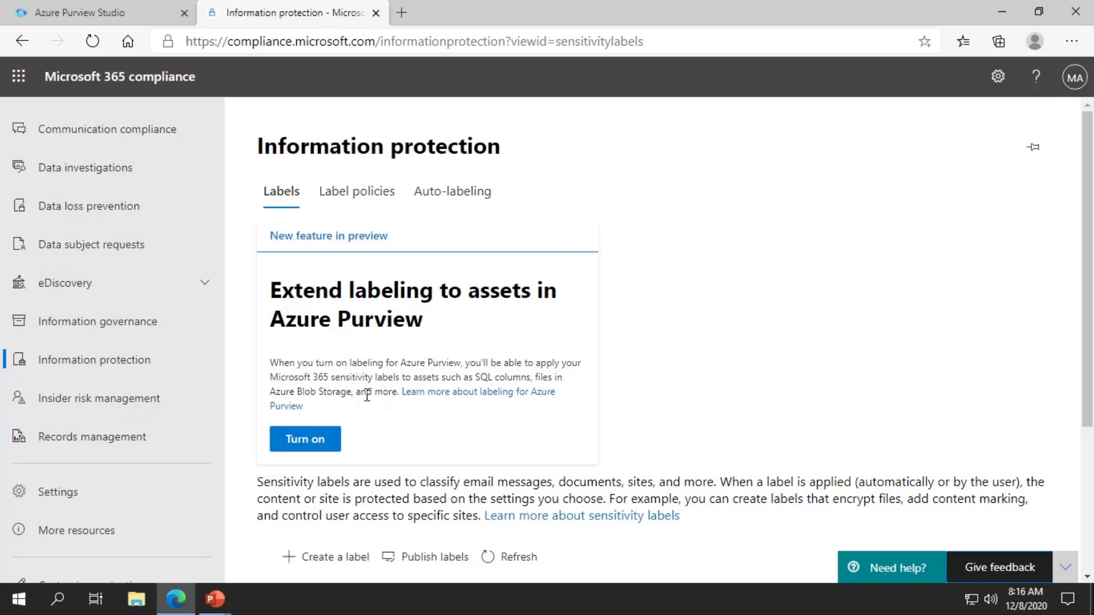
pyautogui.click(304, 439)
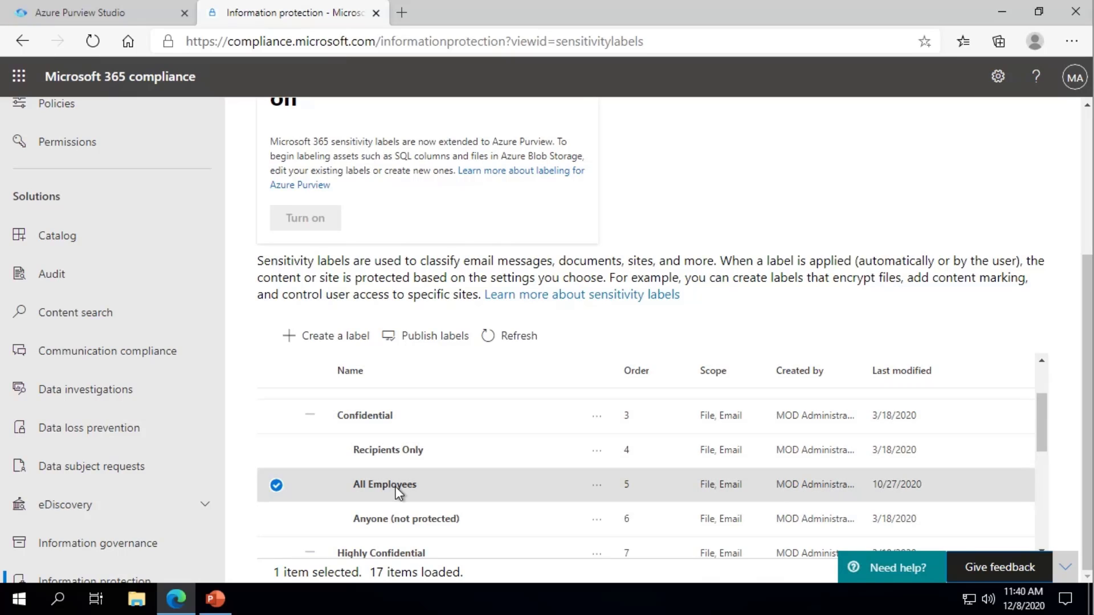
# - Select the All Employees label and start its edit wizard at name and description
pyautogui.click(383, 484)
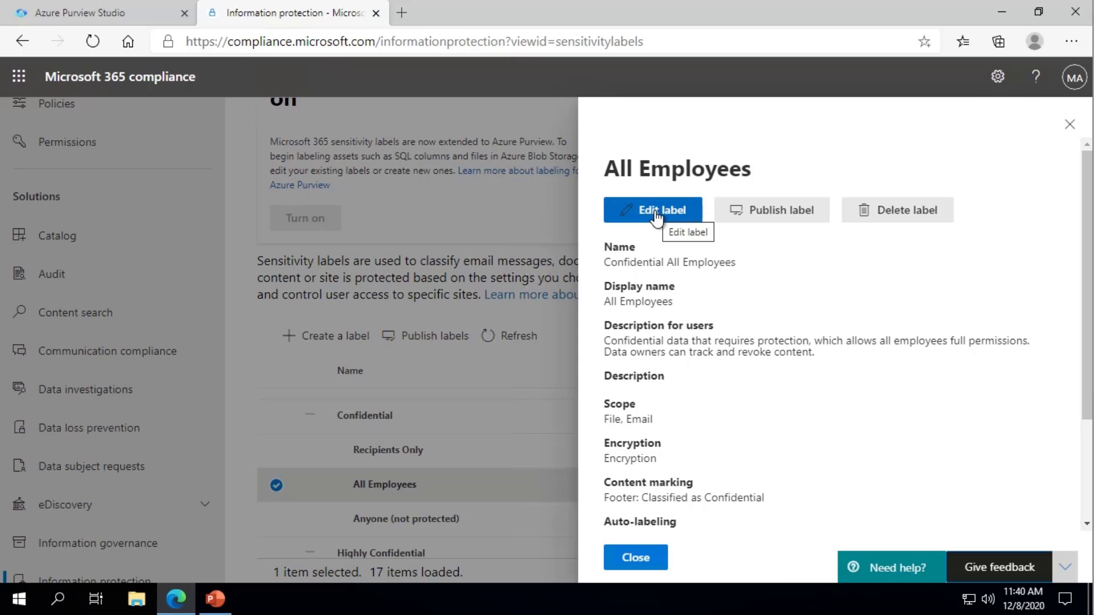
pyautogui.click(652, 209)
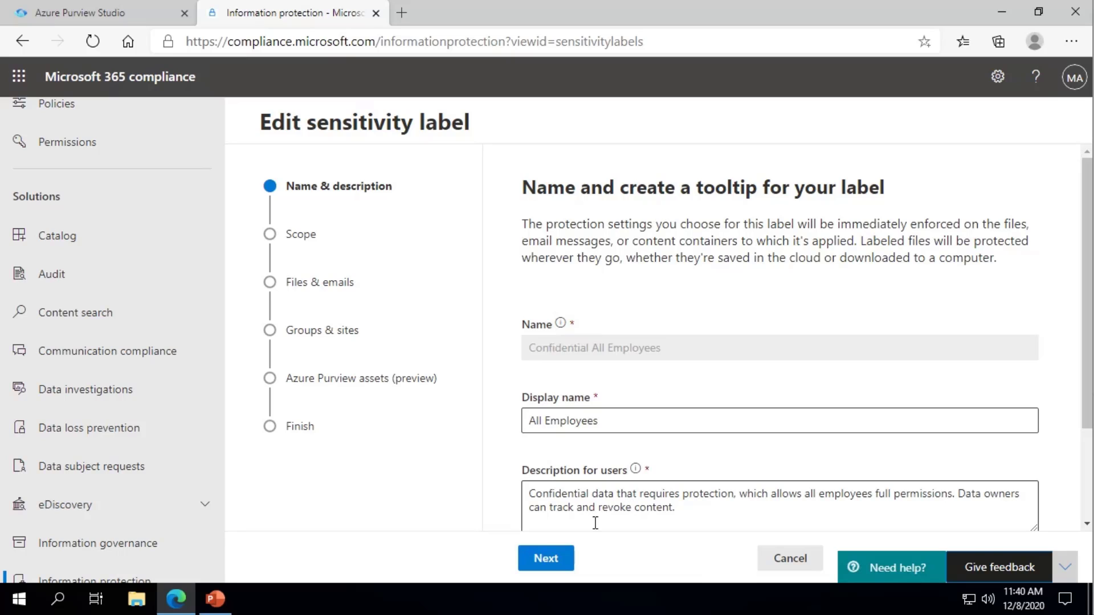
# - Add Azure Purview assets (preview) to the label's scope and advance to its Purview settings
pyautogui.click(545, 558)
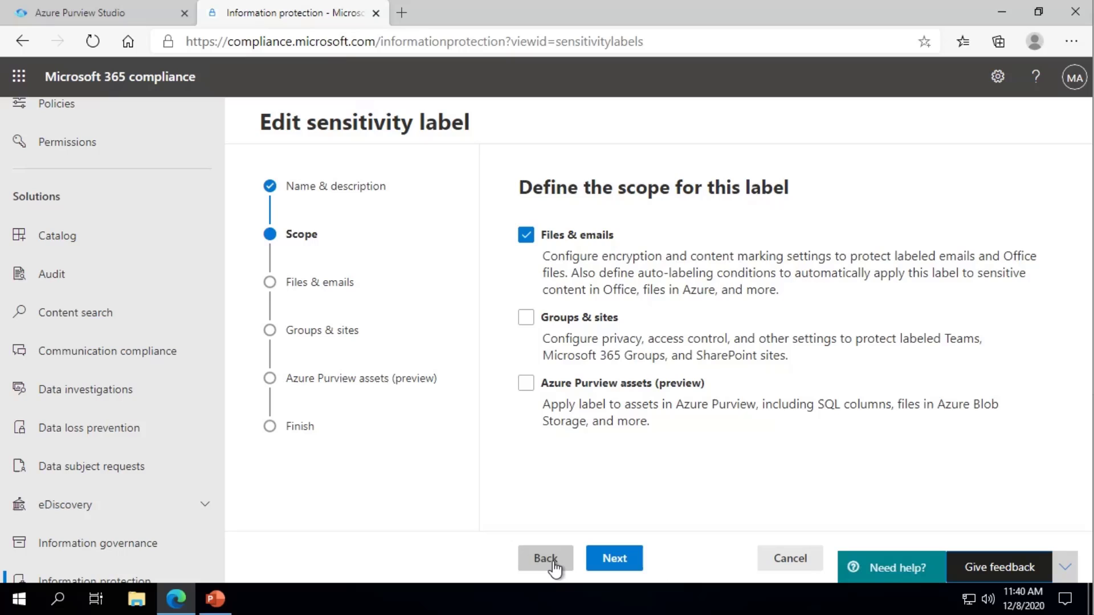
pyautogui.click(526, 383)
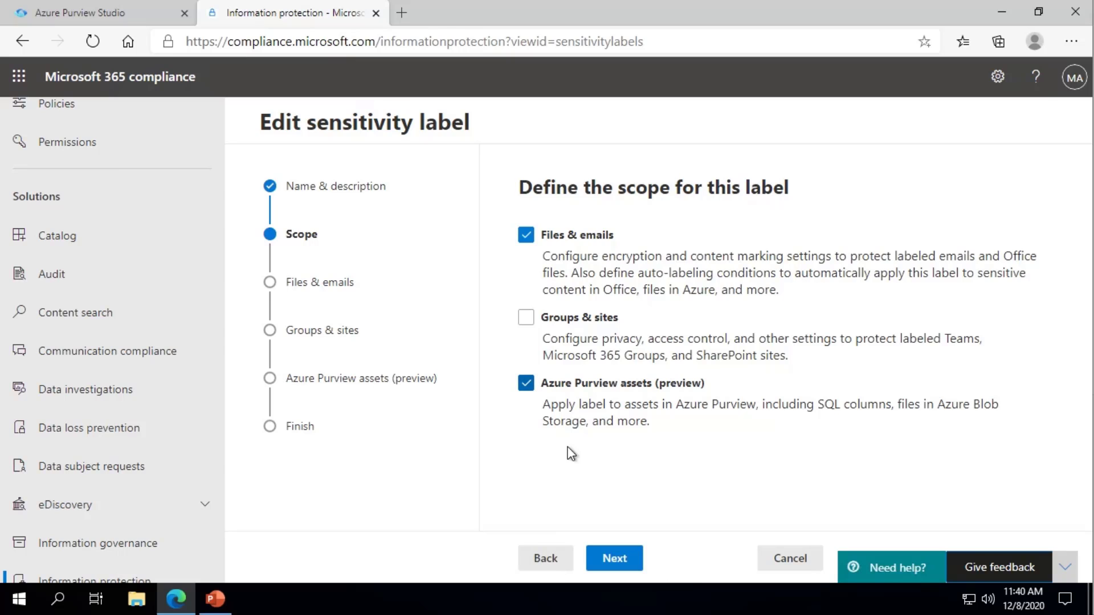
pyautogui.click(612, 558)
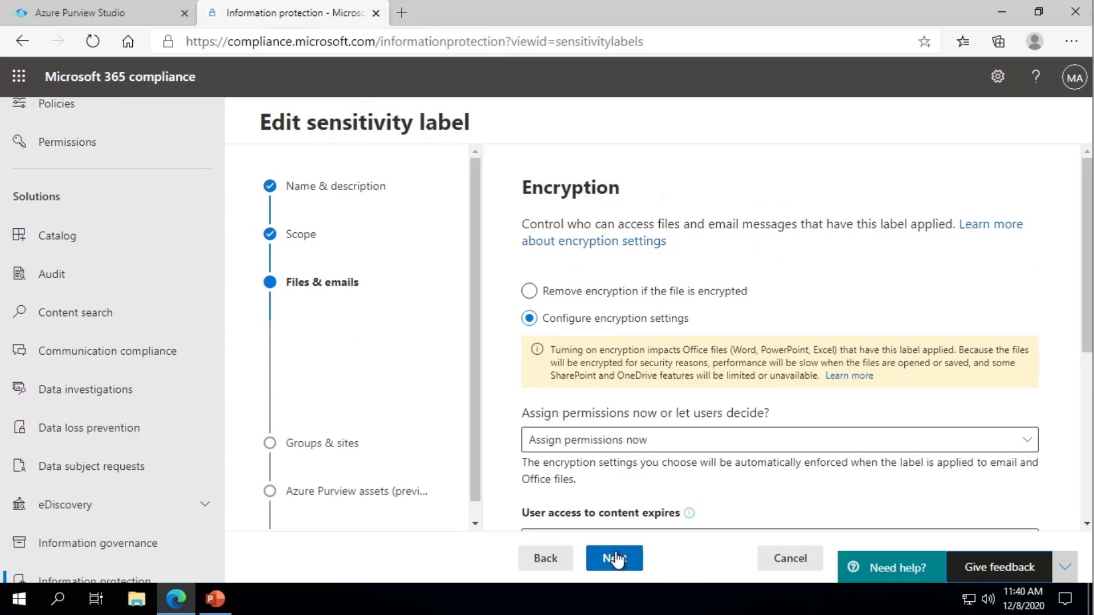
pyautogui.click(613, 559)
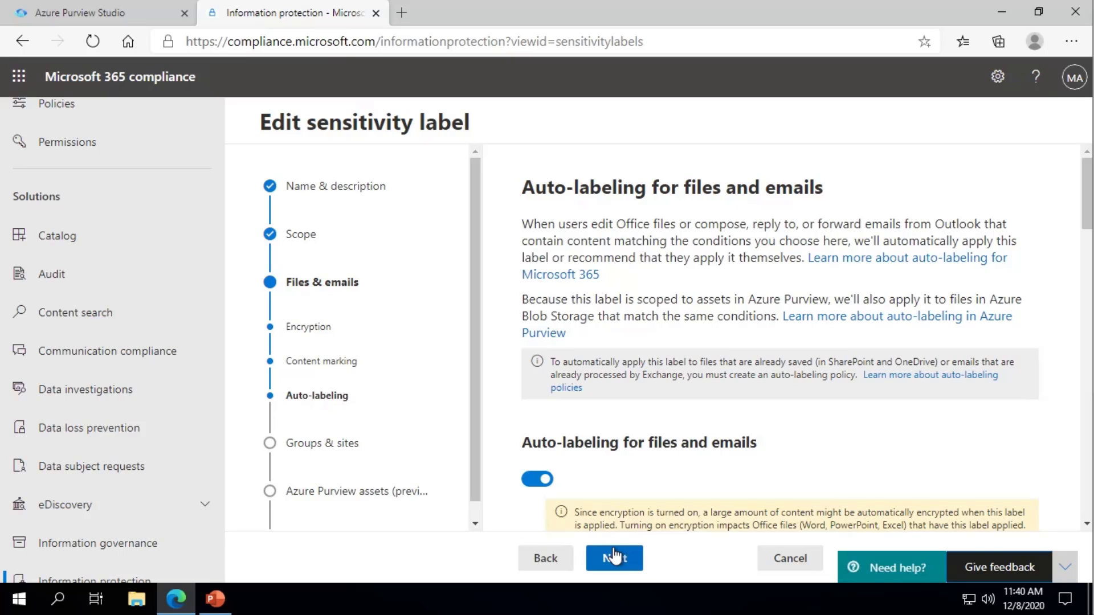
pyautogui.moveTo(726, 390)
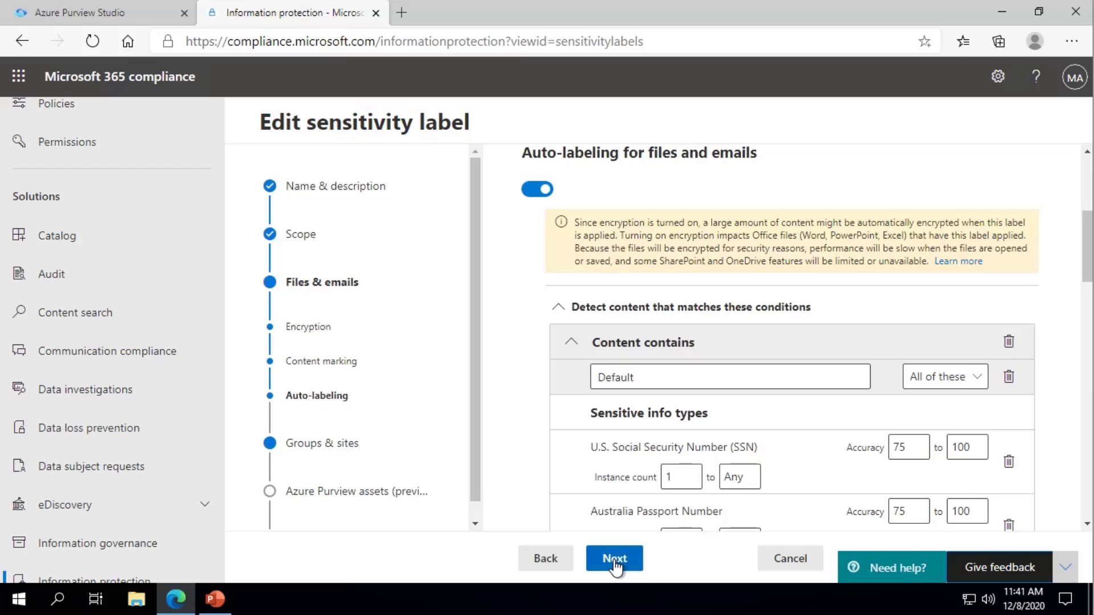
pyautogui.click(613, 558)
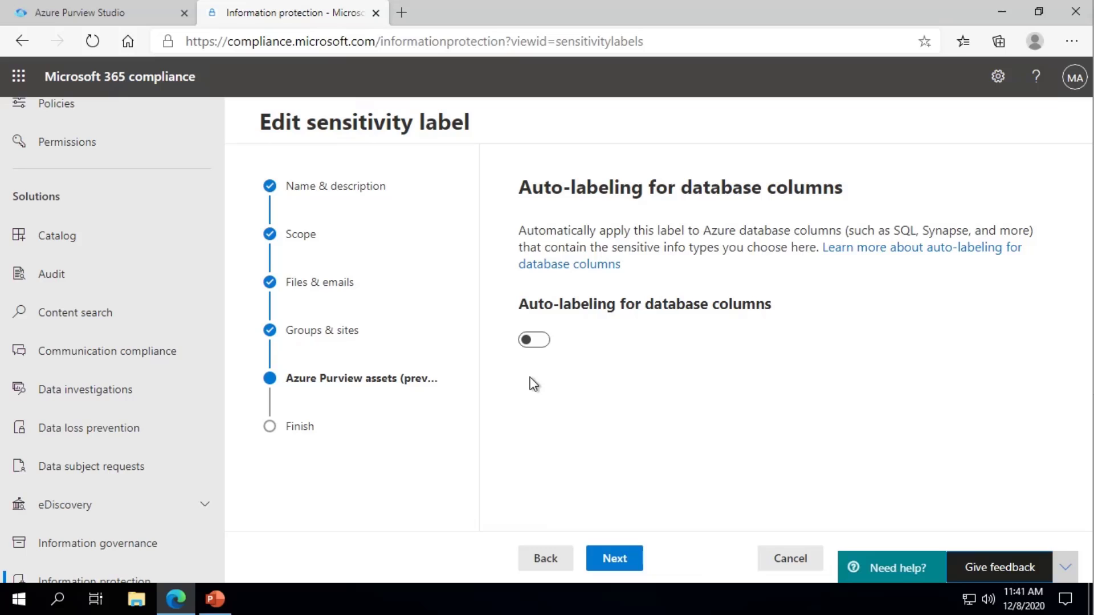
# - Enable database-column auto-labeling for U.S. Social Security Number (SSN) and proceed to review
pyautogui.click(533, 339)
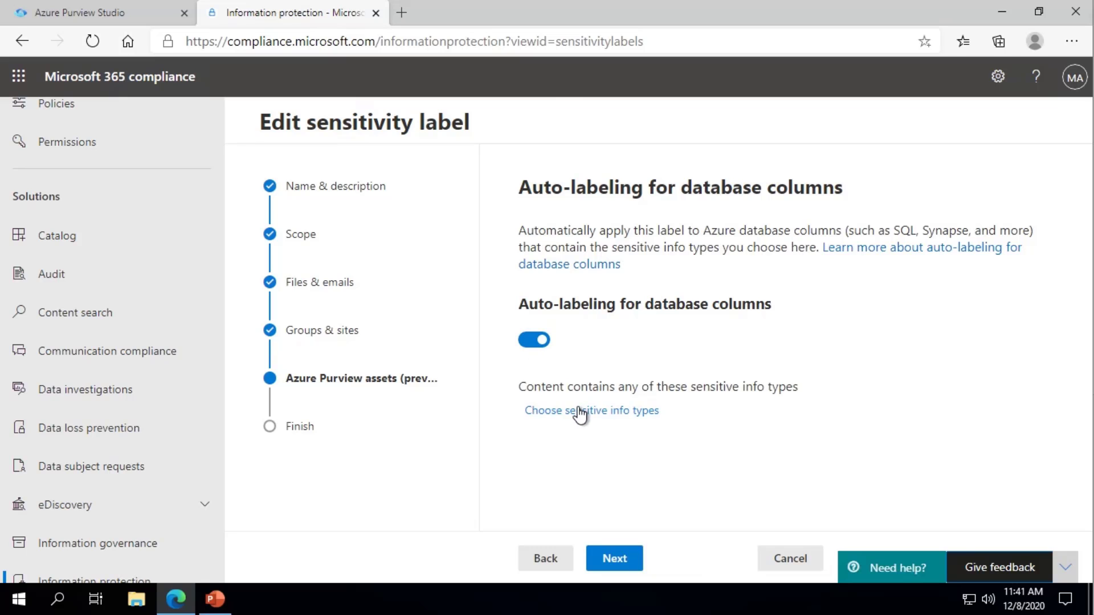
pyautogui.click(592, 410)
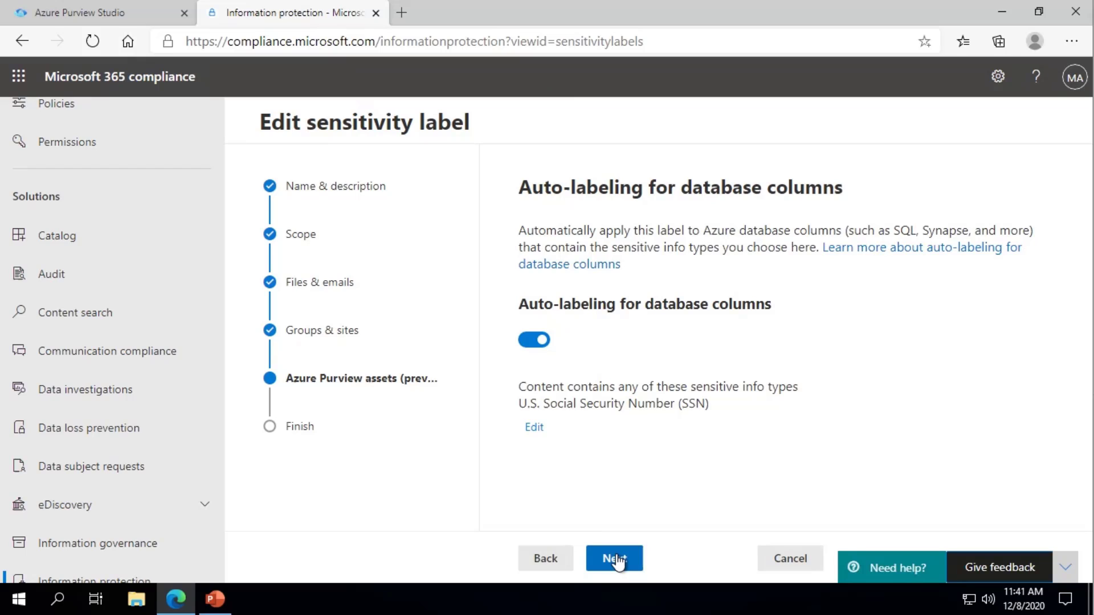
pyautogui.click(613, 558)
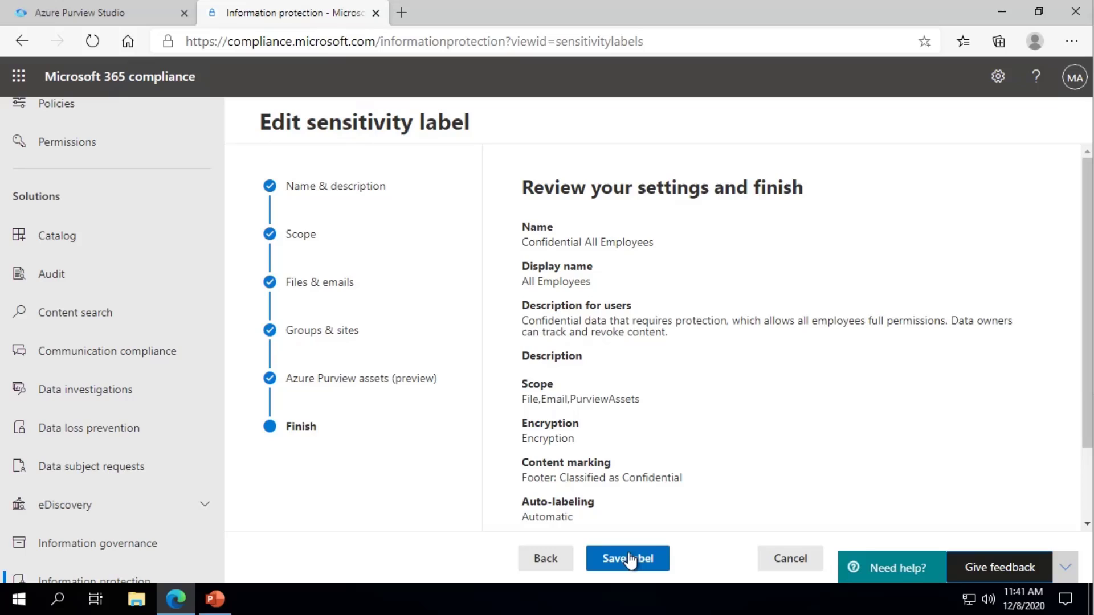
# - Save the updated All Employees label and return to the sensitivity labels list
pyautogui.click(626, 558)
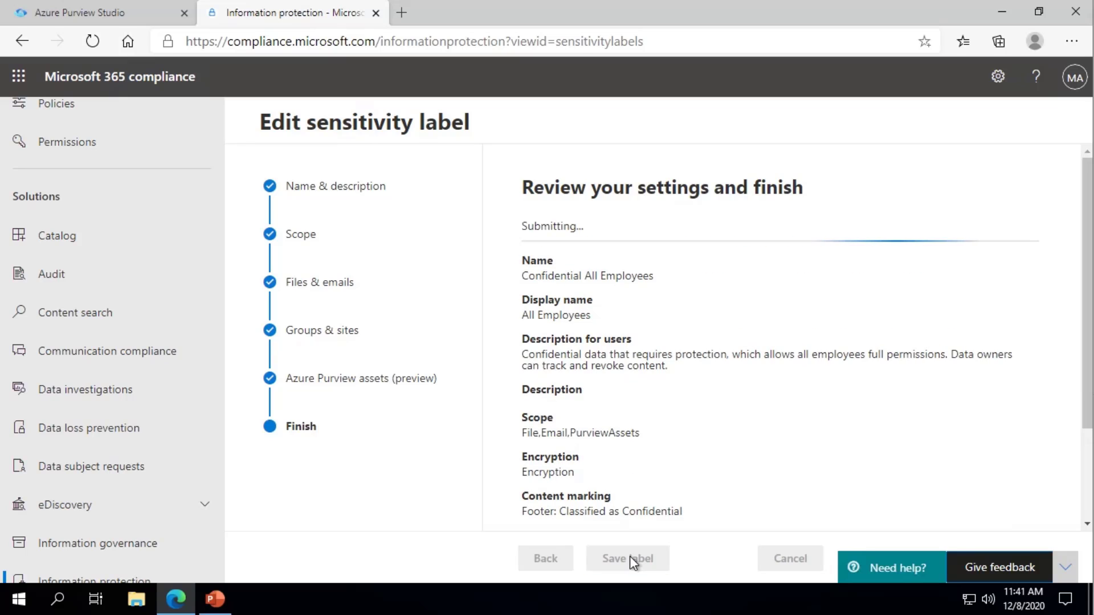
pyautogui.click(625, 558)
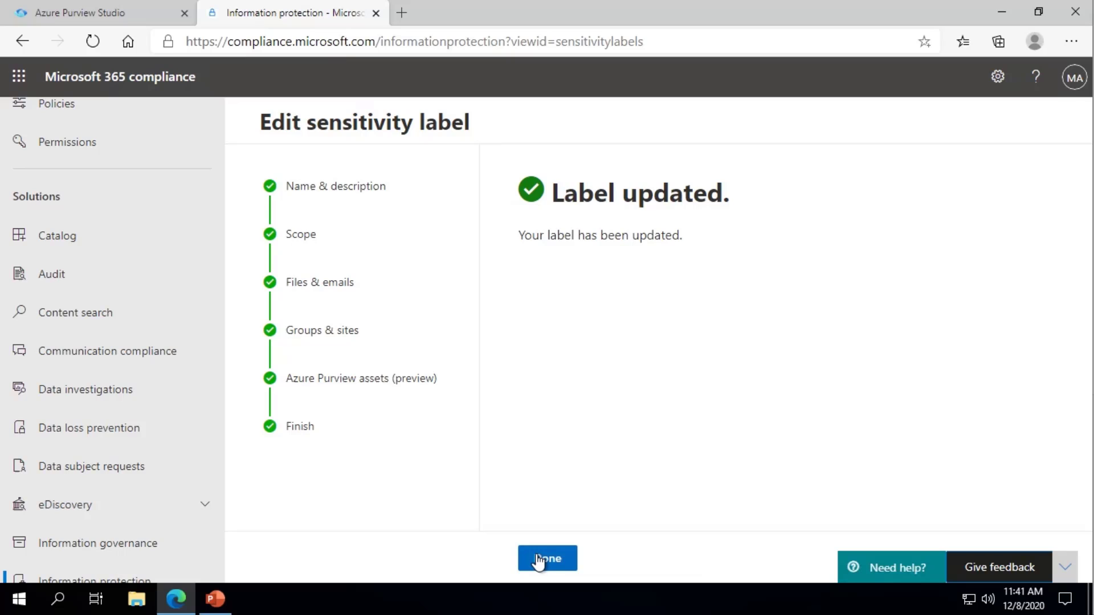
pyautogui.click(546, 558)
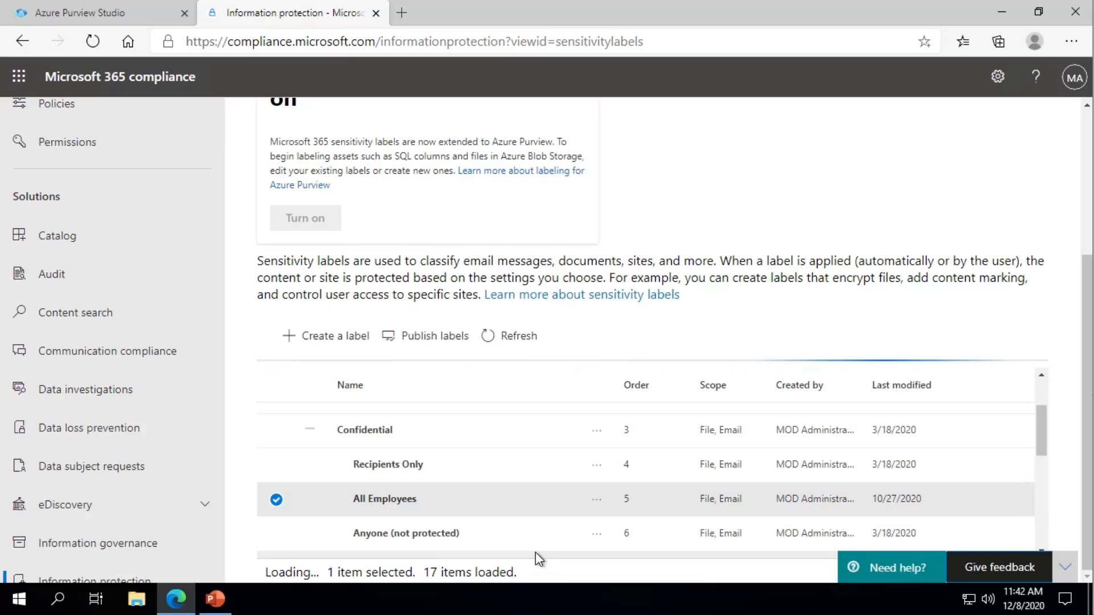